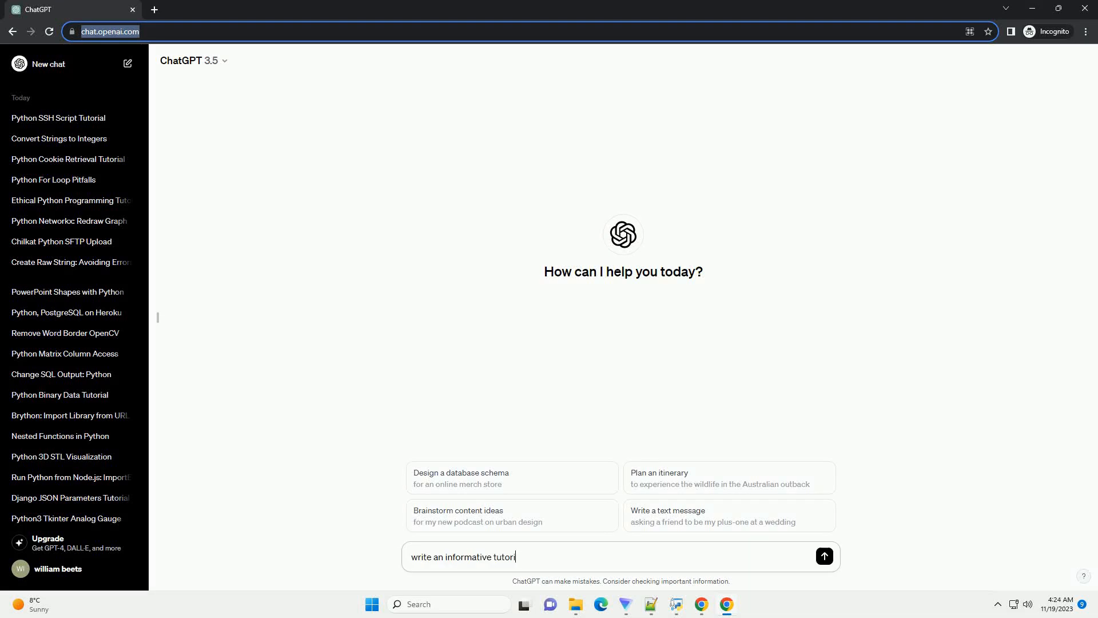
- Send a request for a tutorial on wx.ListCtrl inside wx.PopupWindow on Windows
left_click(824, 556)
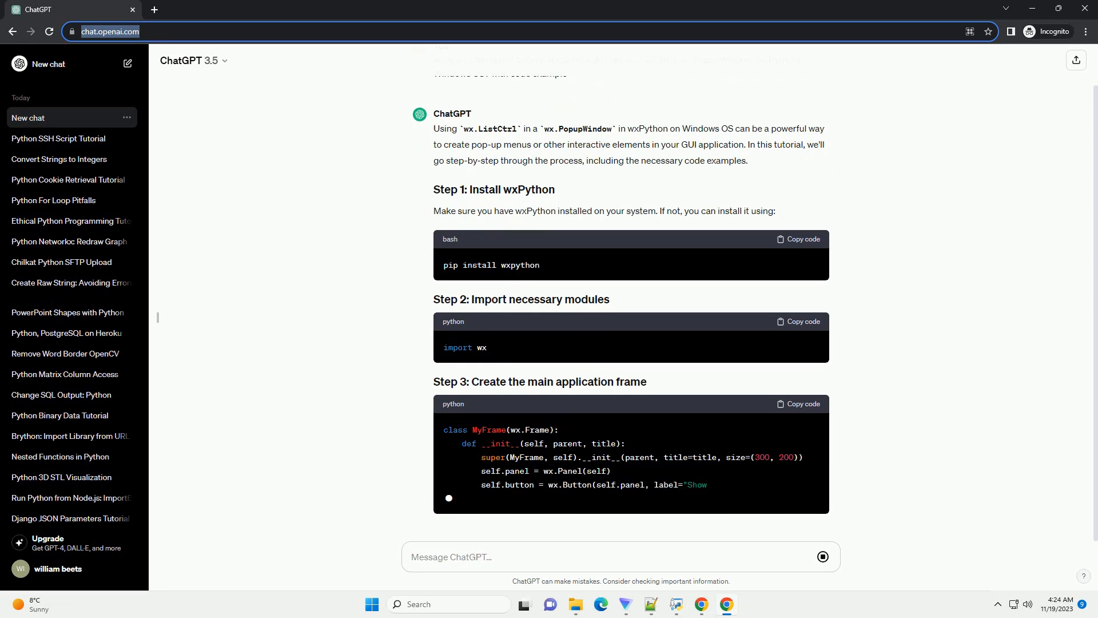
- Scroll the chat to follow the main frame code and the start of Step 4's popup window
scroll("up", 3)
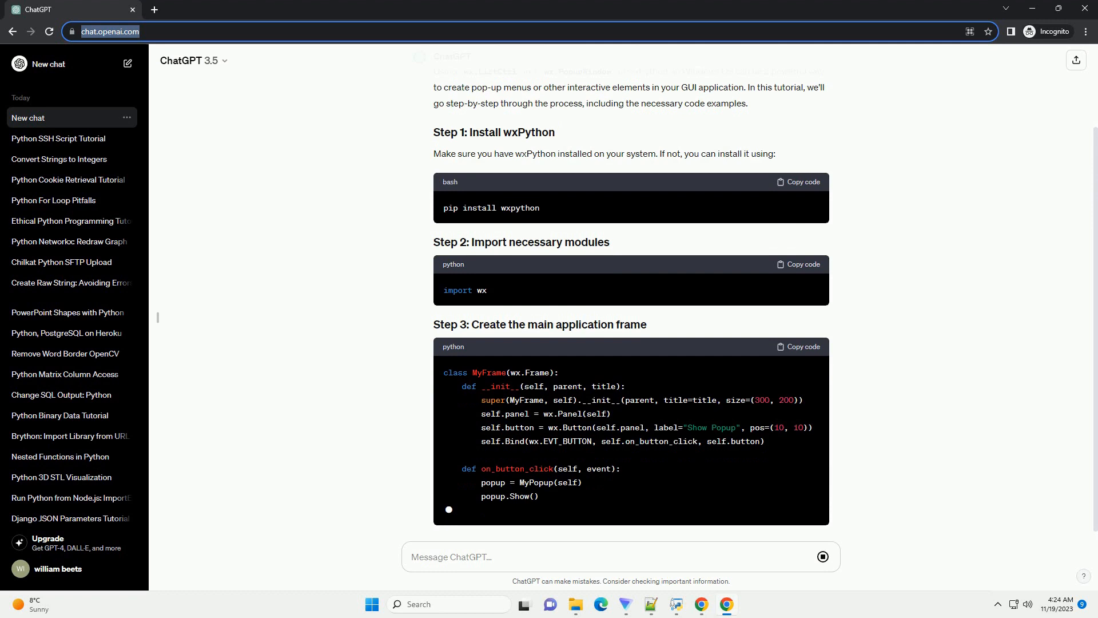
scroll("down", 3)
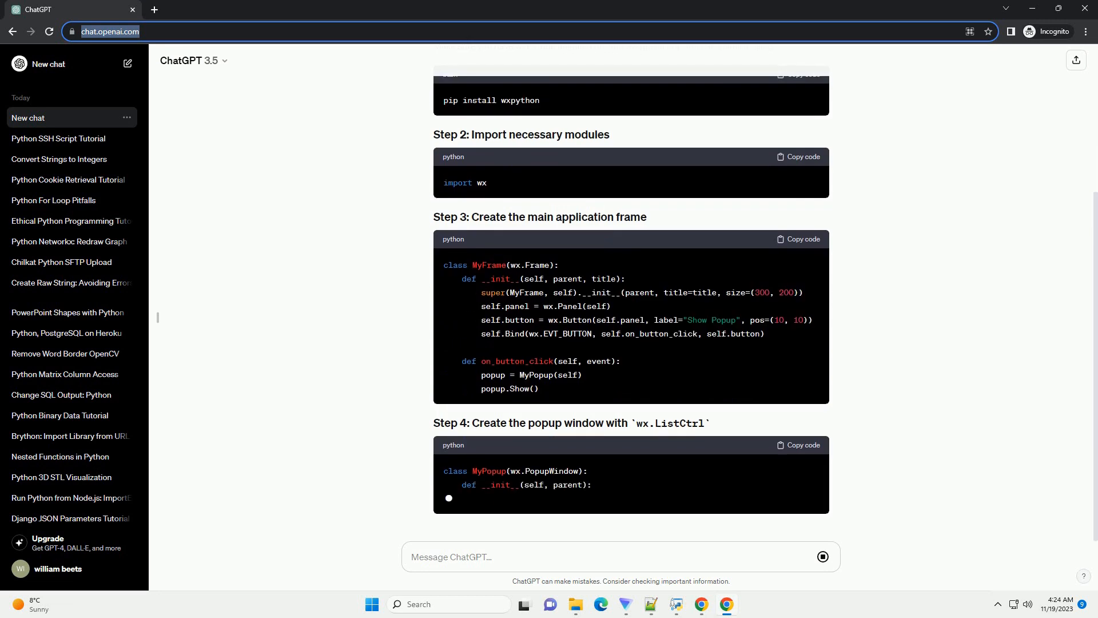
scroll("up", 3)
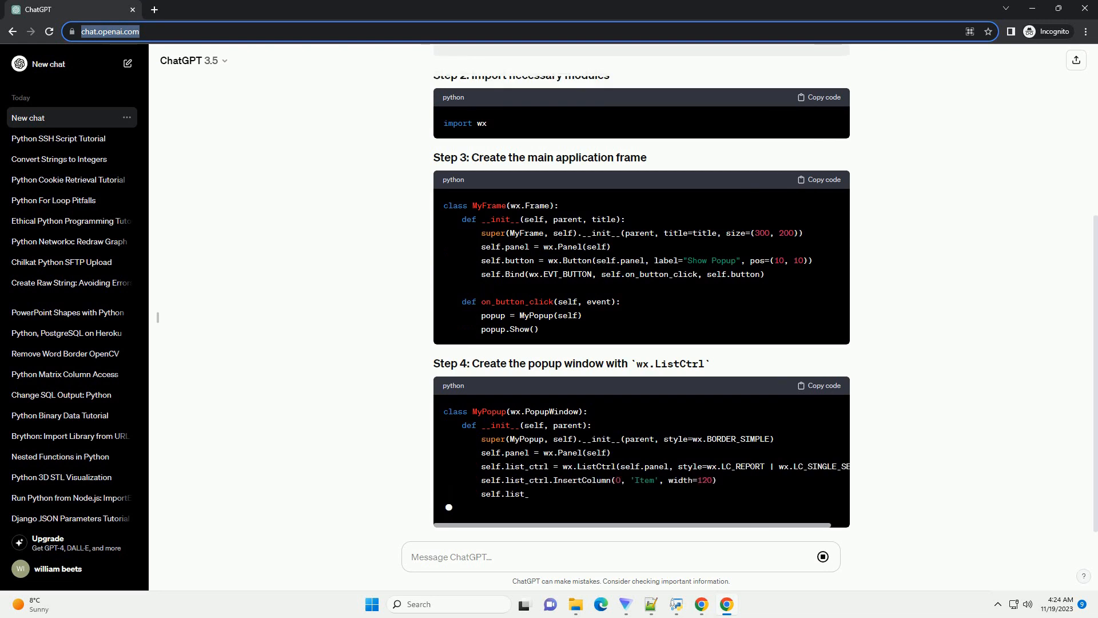
- Scroll through the finished popup class, the Step 5 run-the-application code and the closing summary
scroll("down", 3)
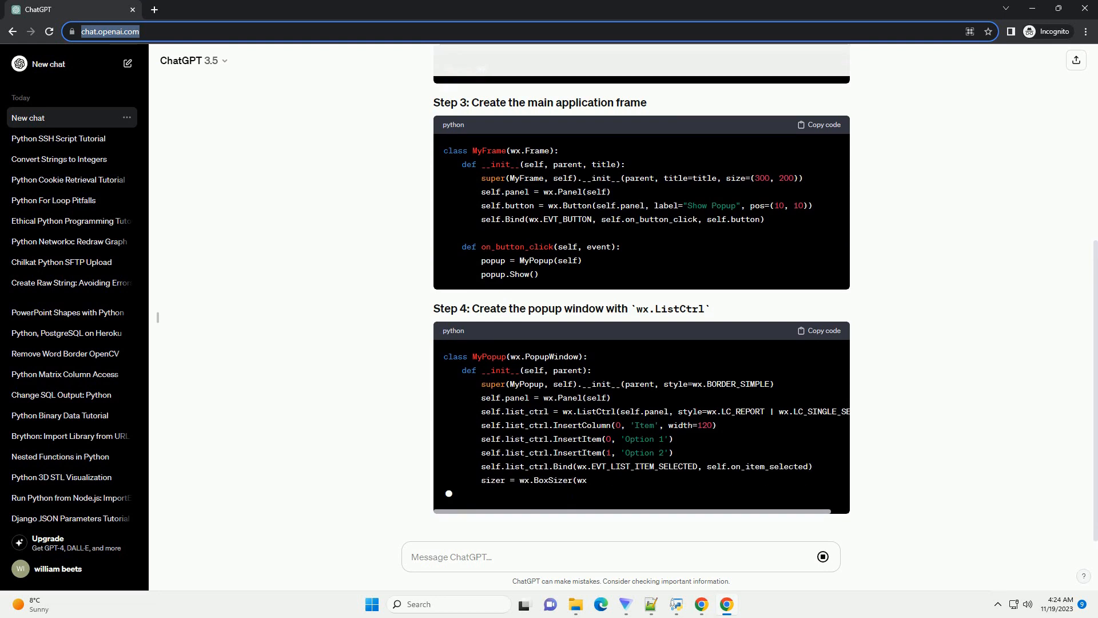
scroll("up", 3)
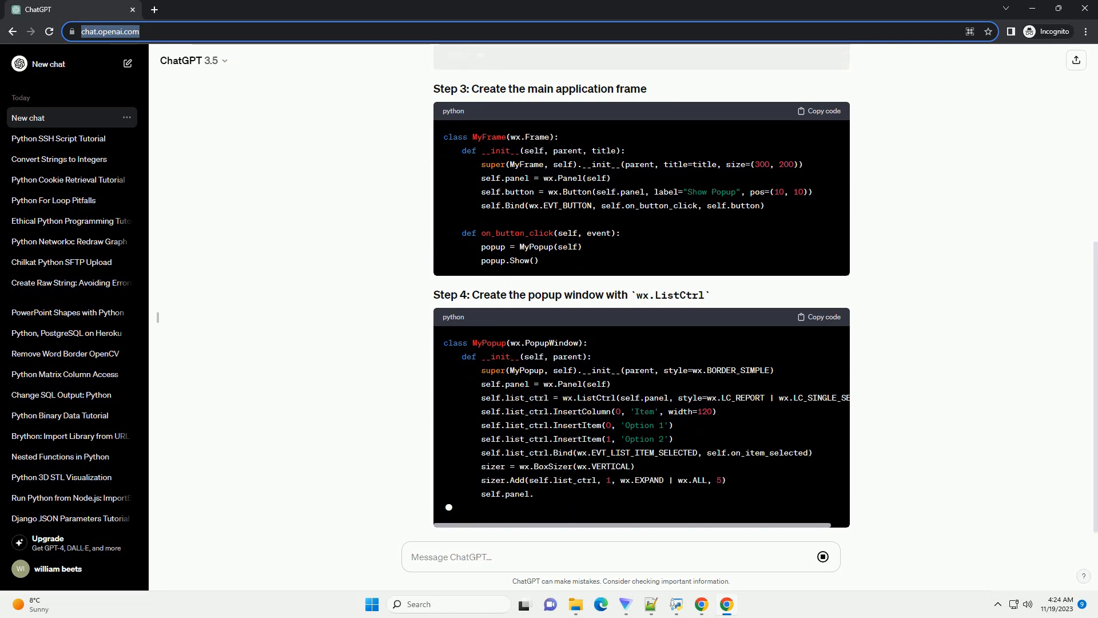
scroll("down", 3)
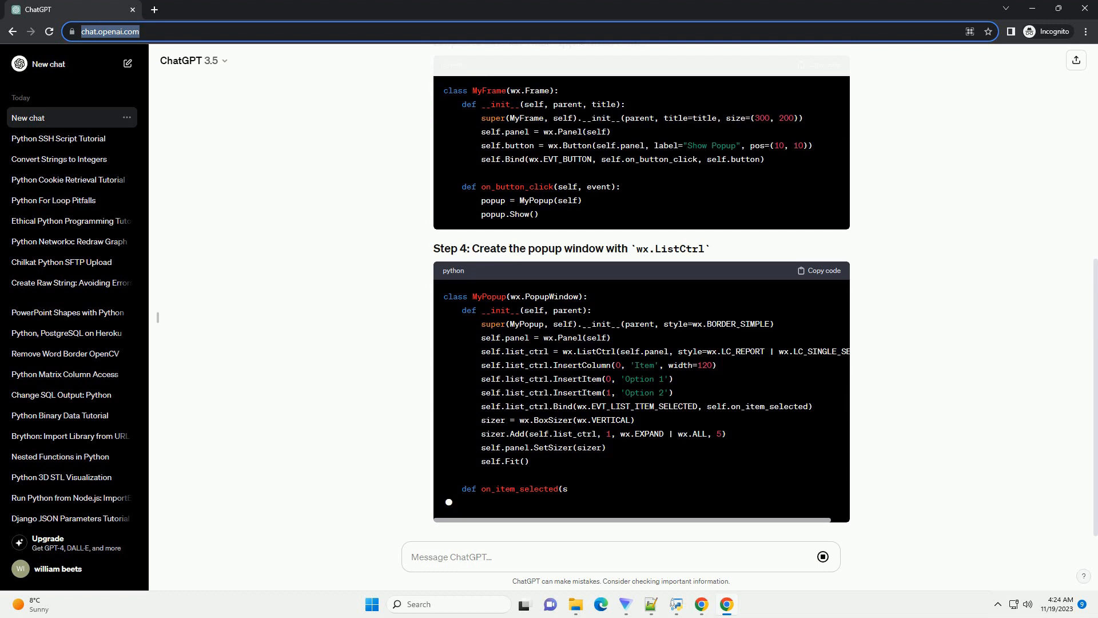
scroll("down", 3)
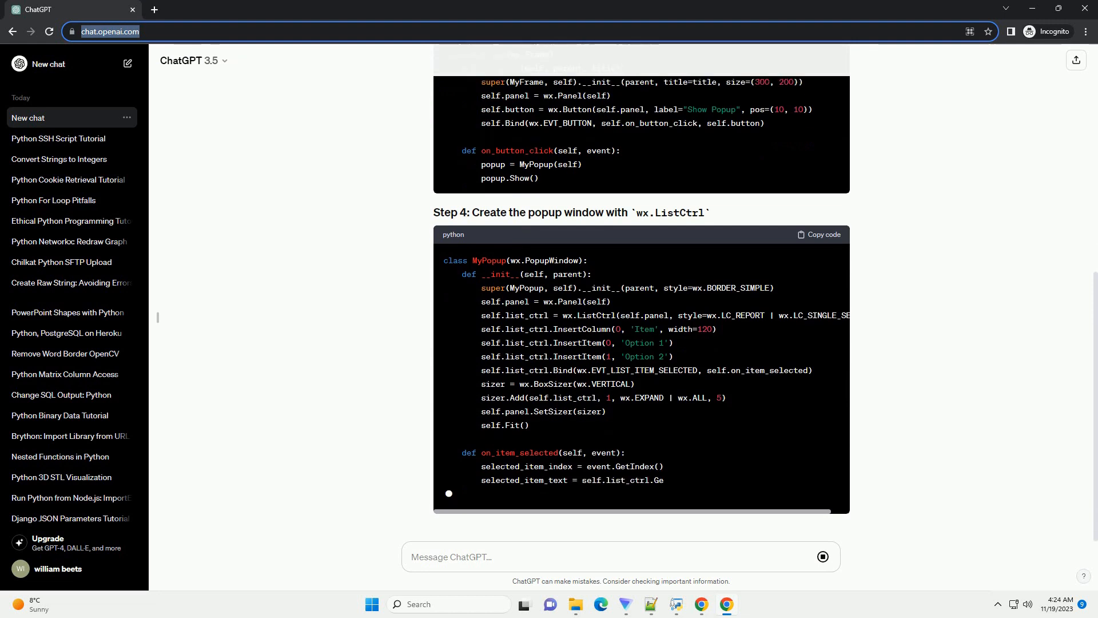
scroll("up", 3)
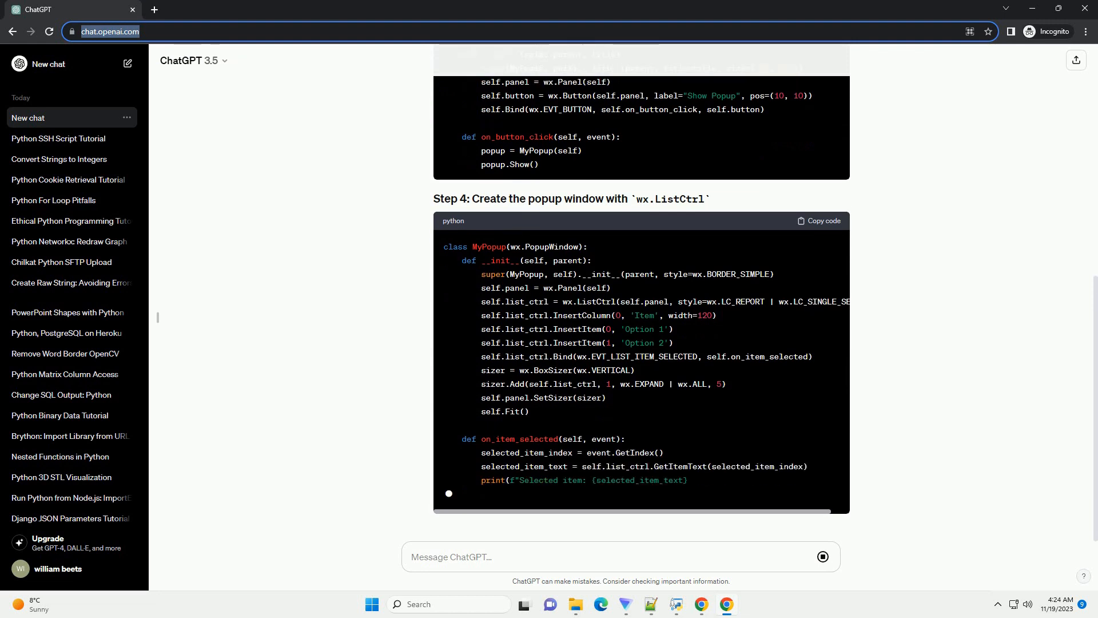
scroll("down", 3)
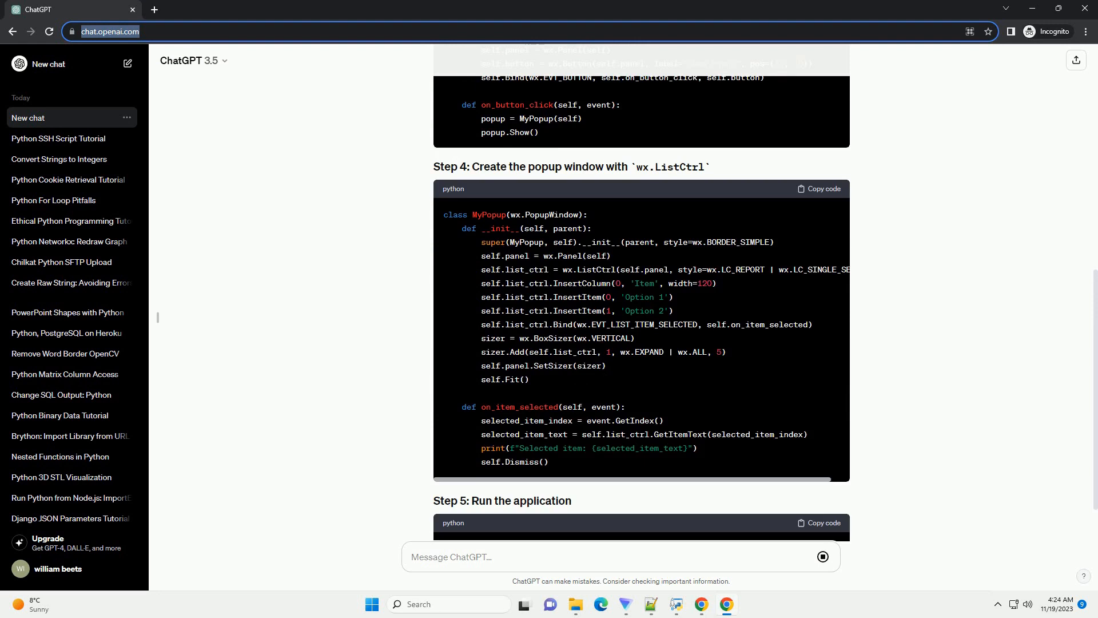
scroll("down", 3)
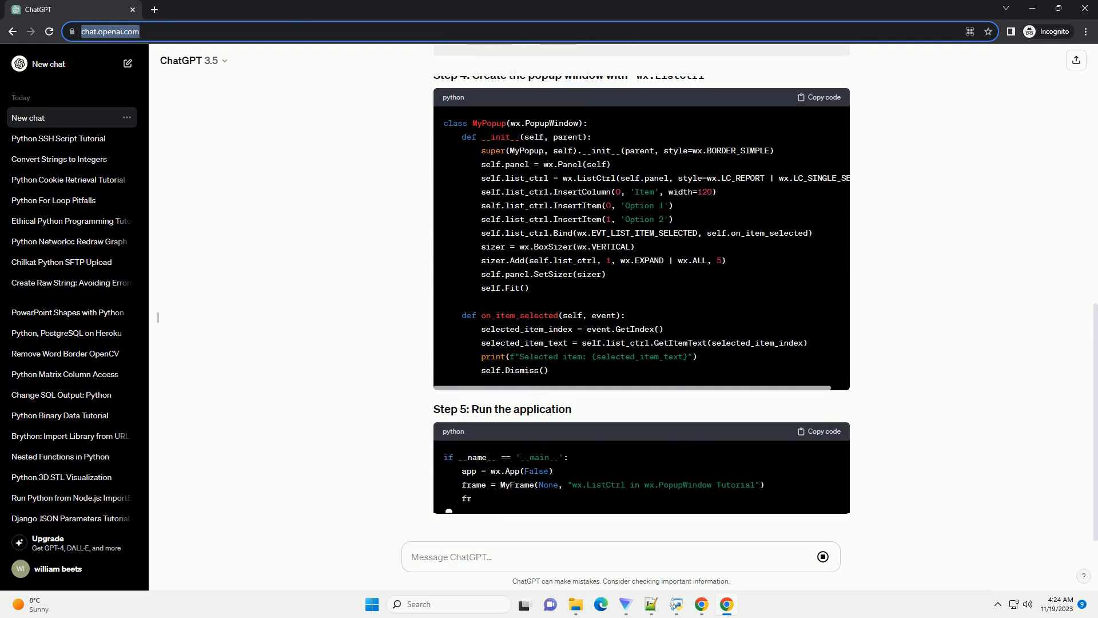
scroll("down", 3)
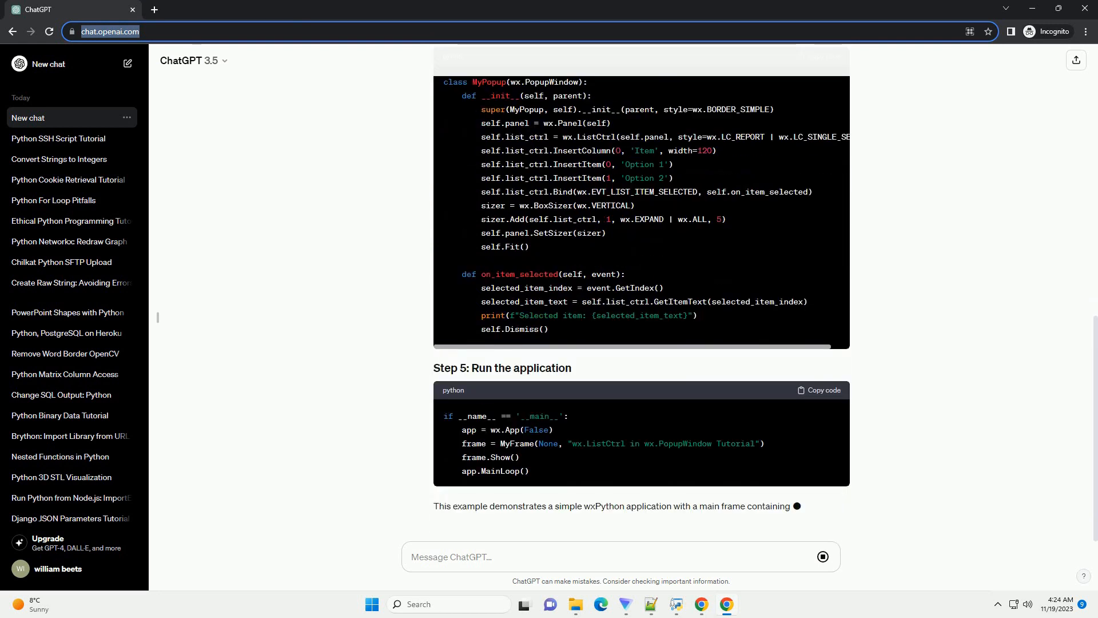